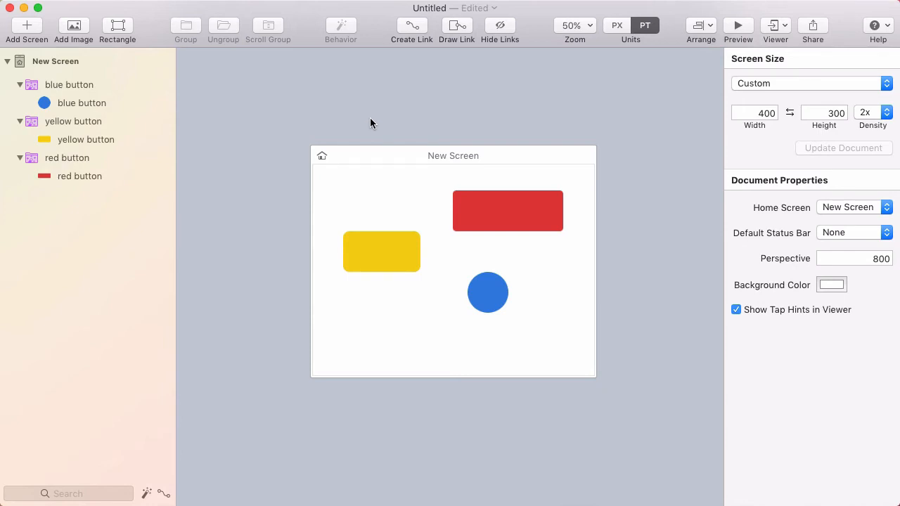
- Inspect the screen and the yellow, blue and red button groups
left_click(453, 155)
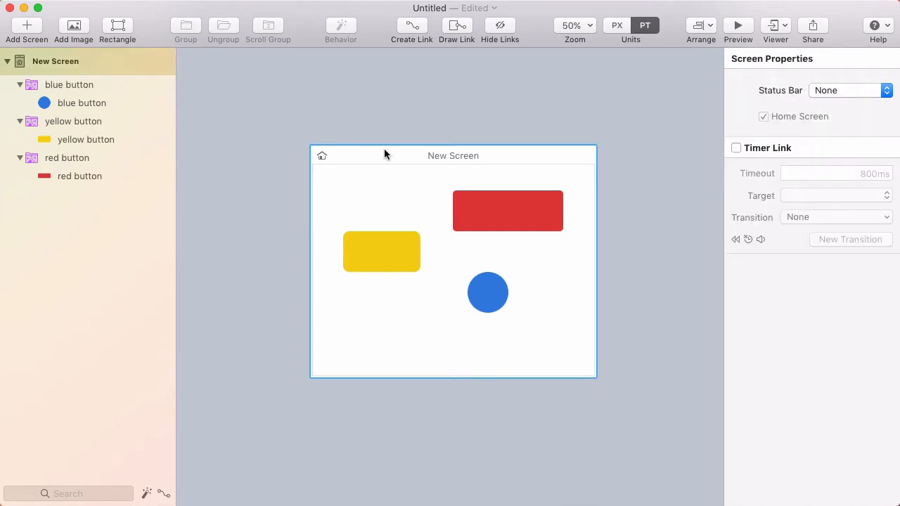
mouse_move(397, 194)
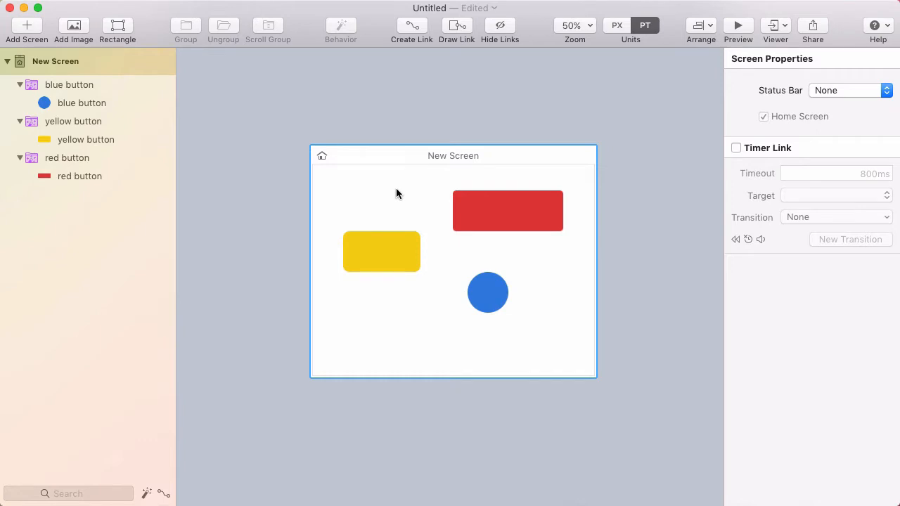
left_click(382, 252)
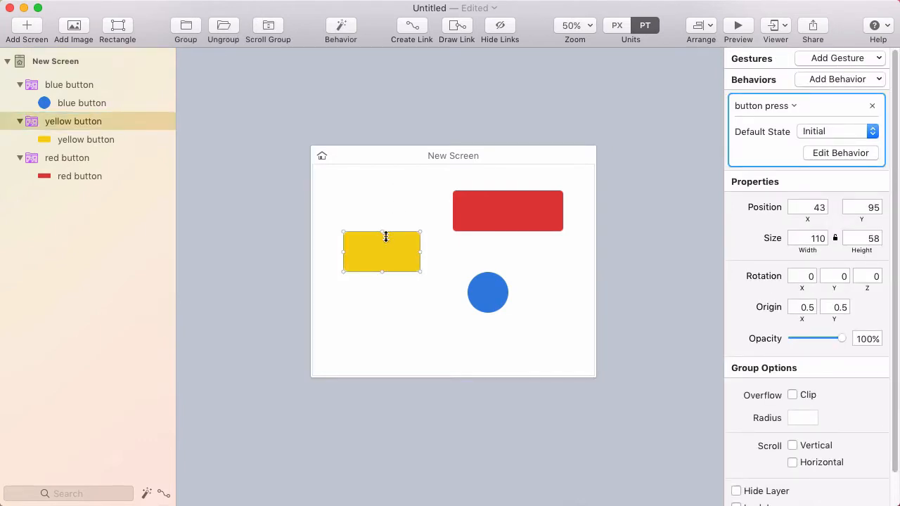
mouse_move(415, 216)
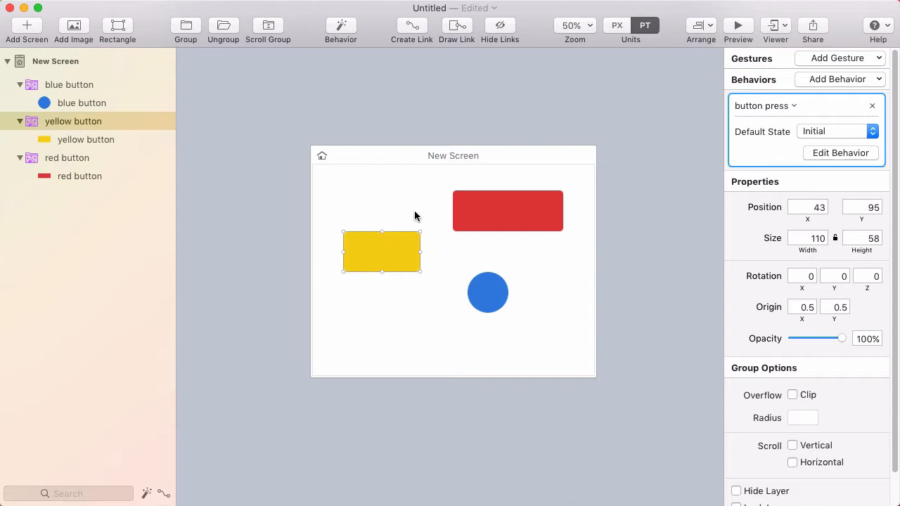
left_click(488, 292)
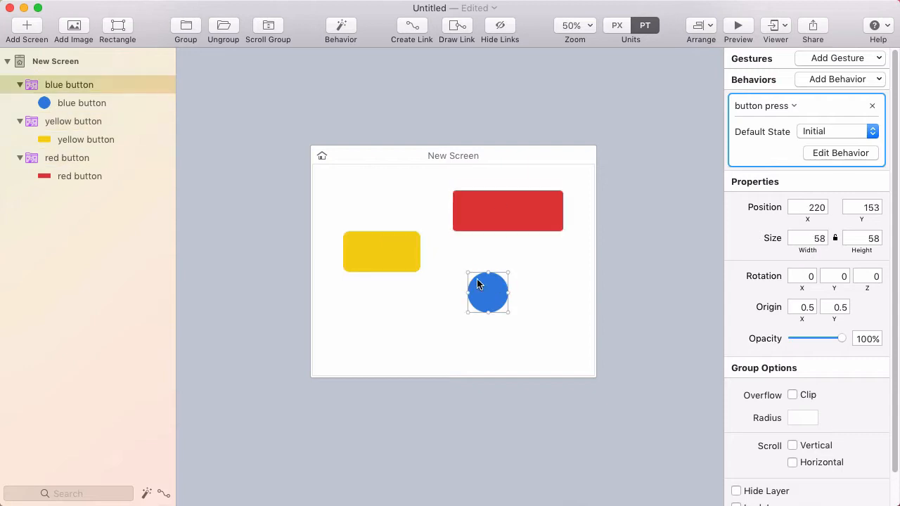
left_click(738, 26)
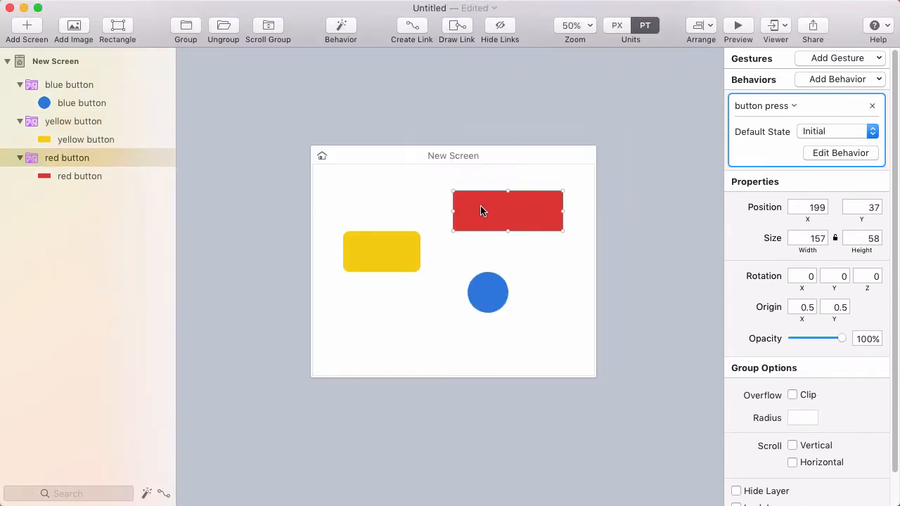
mouse_move(840, 152)
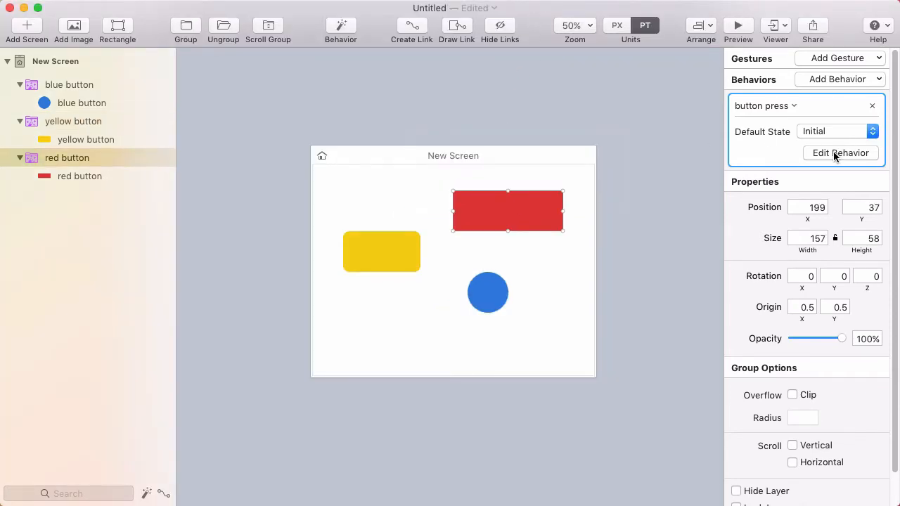
- Attach Glass Down.wav to the red button's Touch Down link to Down
left_click(840, 152)
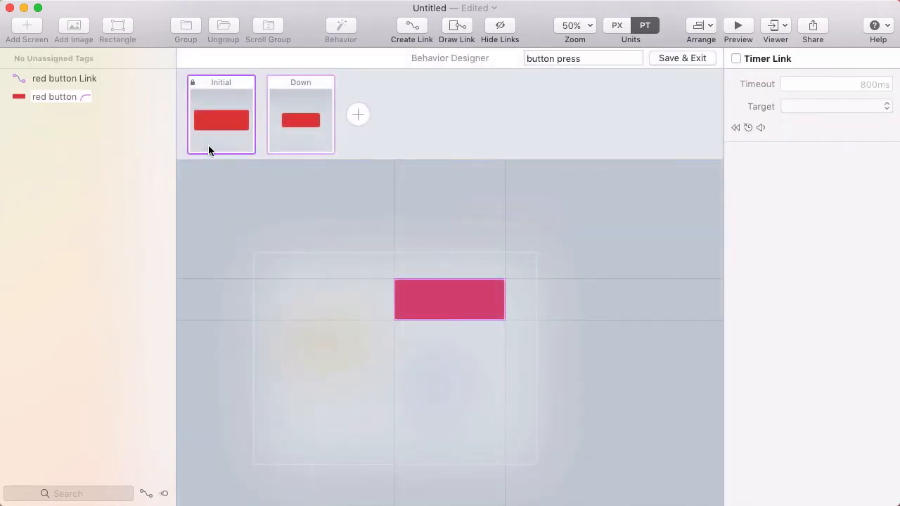
left_click(449, 299)
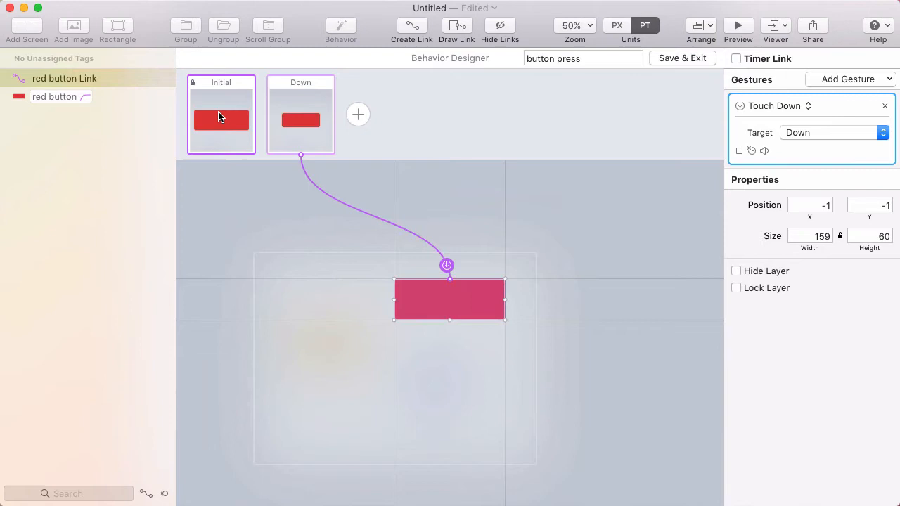
left_click(737, 59)
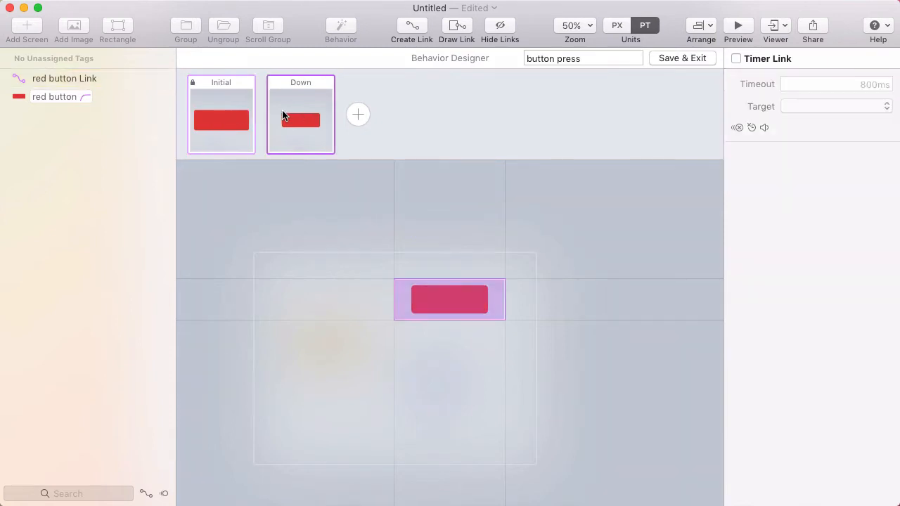
left_click(449, 299)
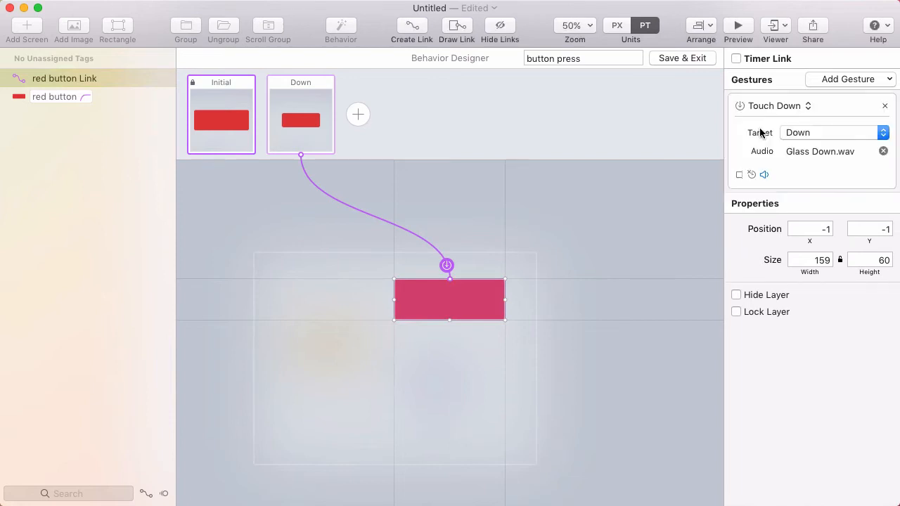
mouse_move(837, 157)
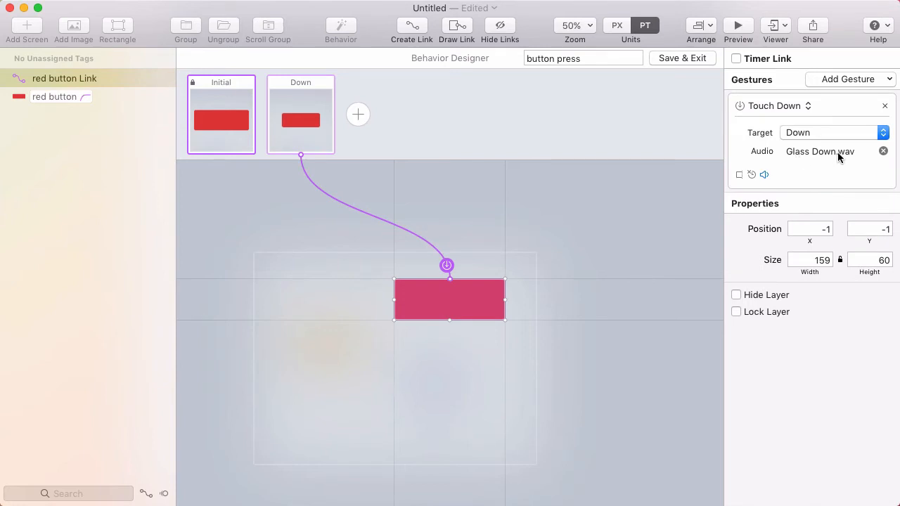
left_click(737, 26)
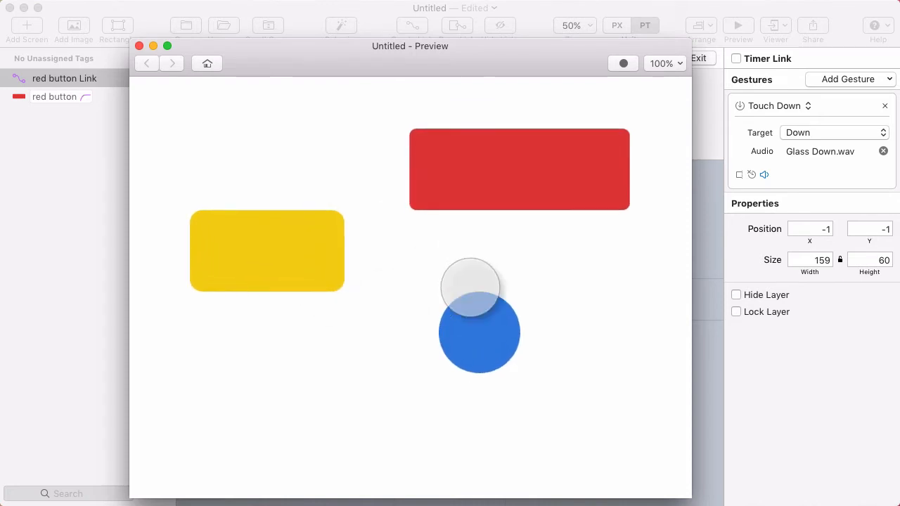
- Press across the blue and yellow buttons in the preview to test sounds
left_click_drag(470, 287, 373, 239)
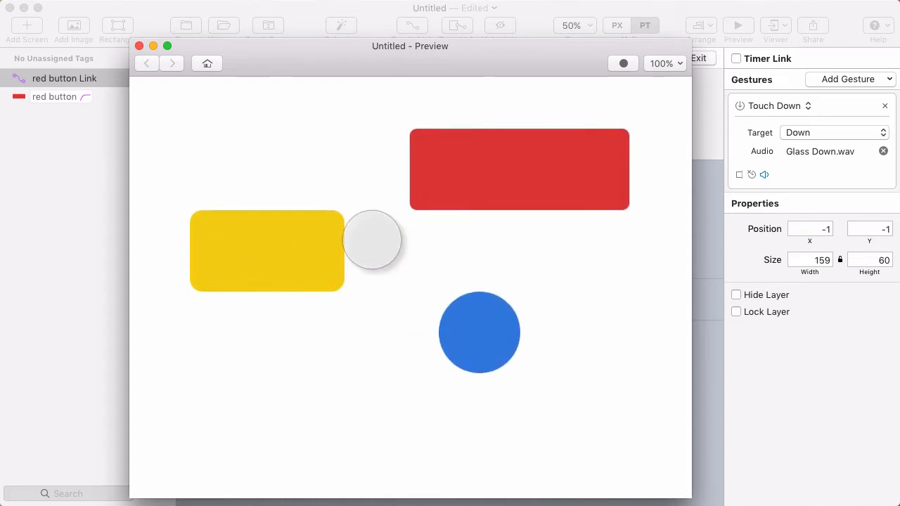
left_click_drag(373, 239, 319, 257)
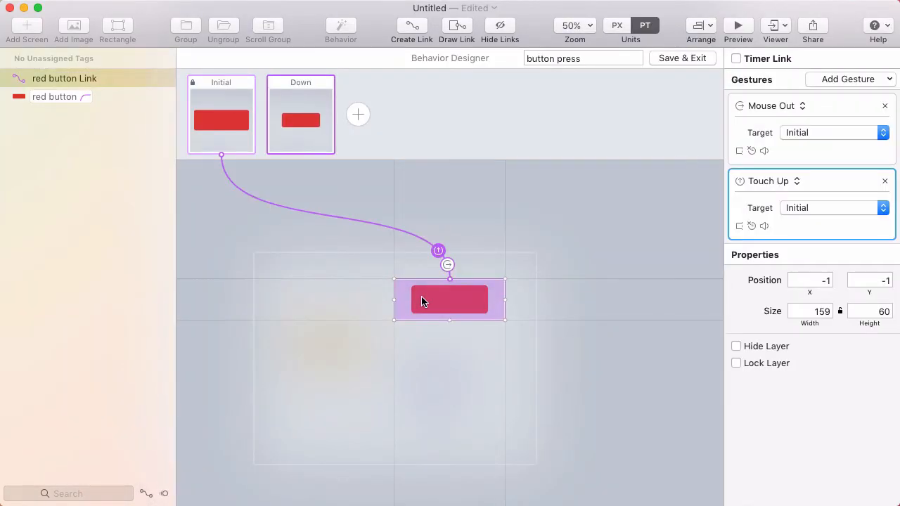
mouse_move(661, 206)
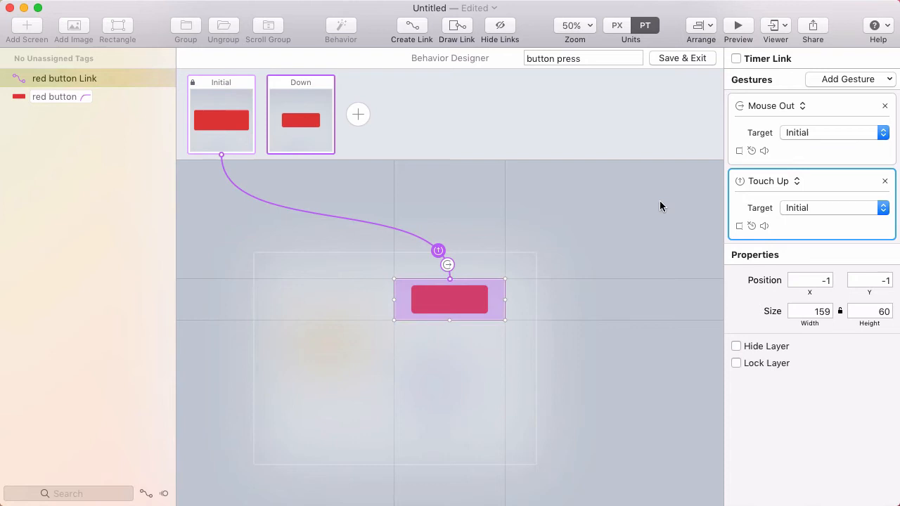
mouse_move(788, 185)
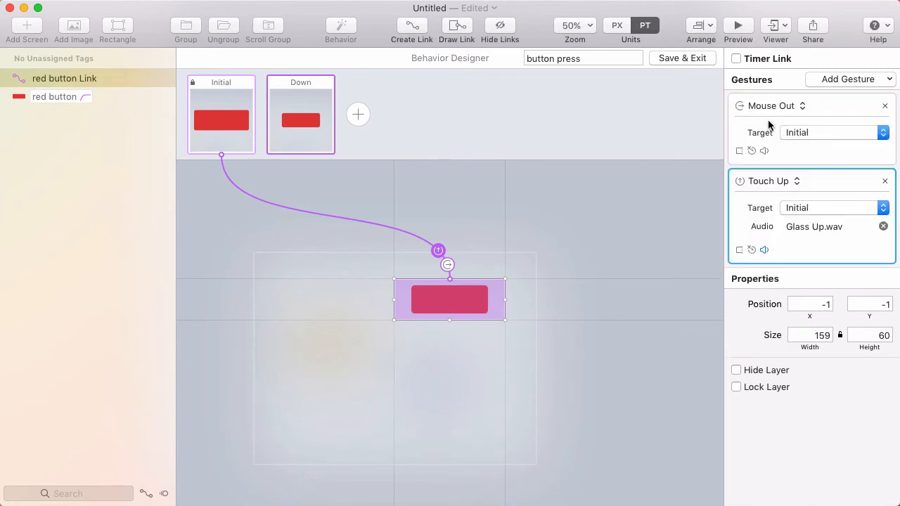
- Launch the preview to test the Glass Up.wav release sound
left_click(738, 25)
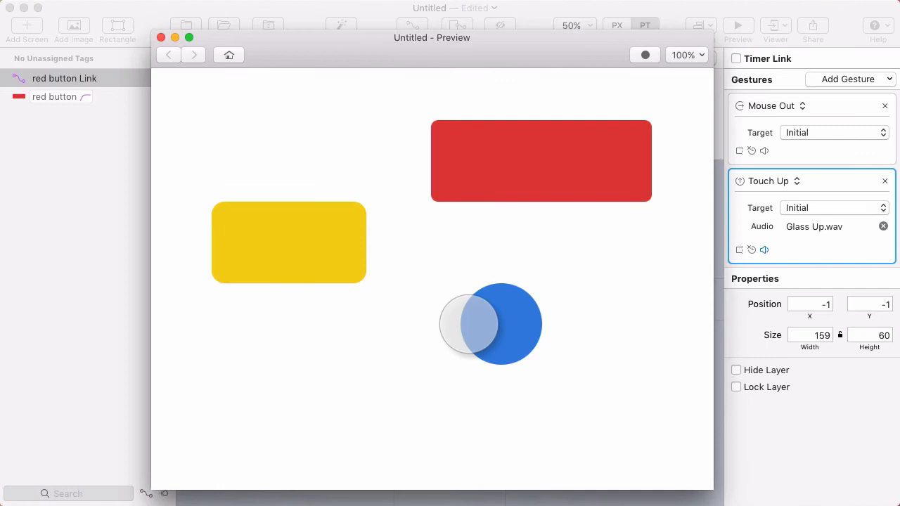
- Drag from the blue circle across the yellow button to hear press and release sounds
left_click_drag(468, 324, 341, 256)
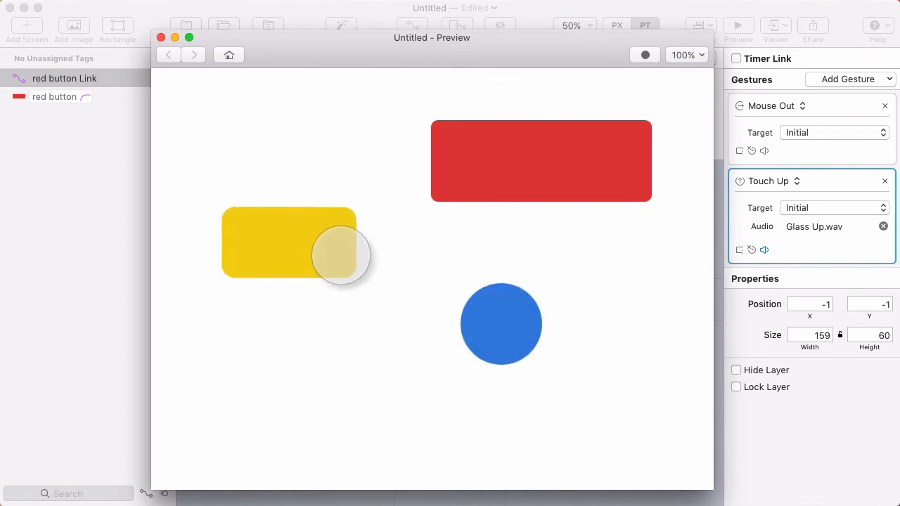
left_click_drag(341, 254, 271, 242)
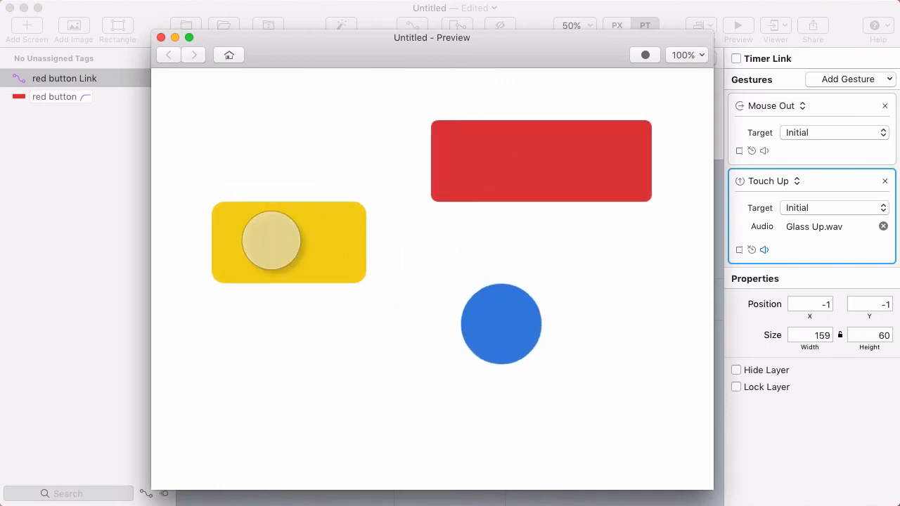
left_click_drag(270, 242, 469, 179)
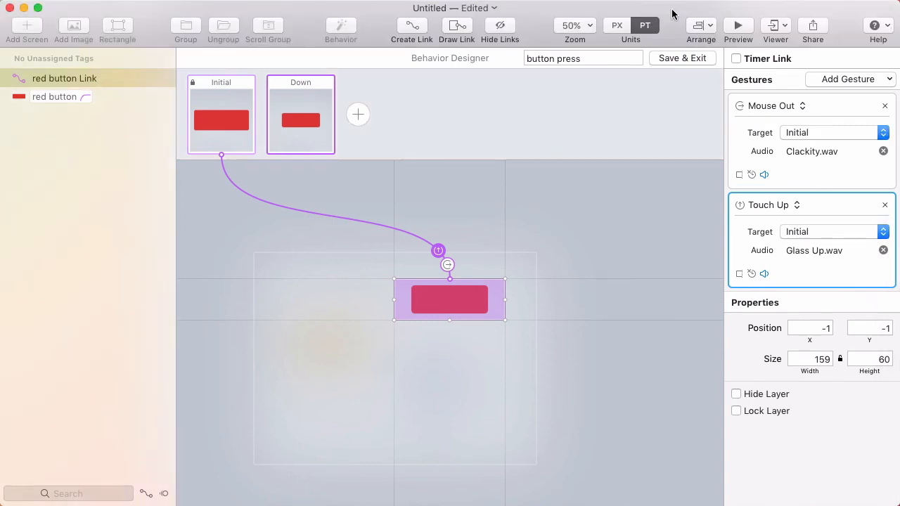
- Launch the preview to test the Mouse Out Clackity.wav sound
left_click(737, 26)
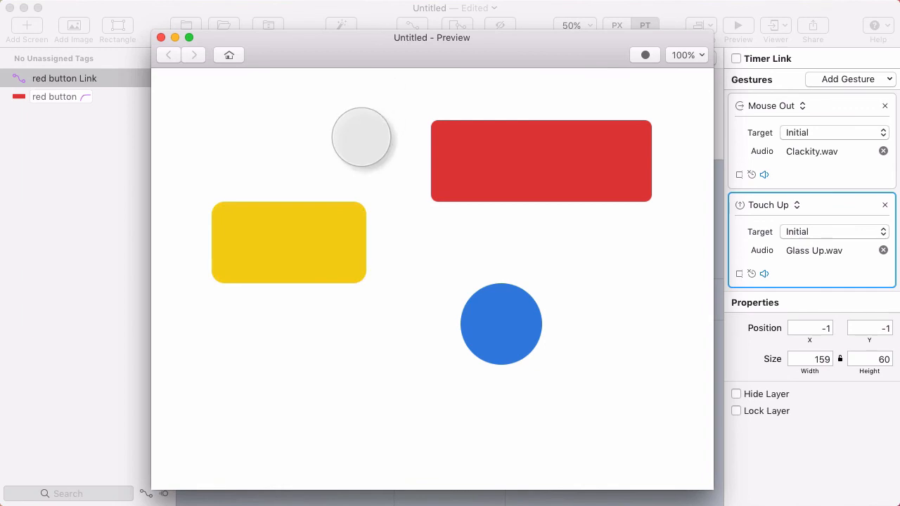
- Press the red button and slide off it in the preview
left_click_drag(361, 137, 422, 123)
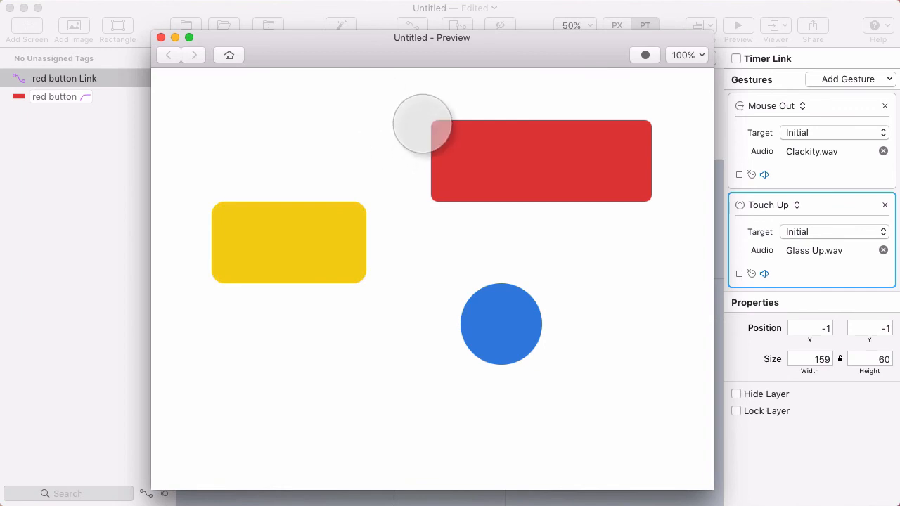
mouse_move(315, 17)
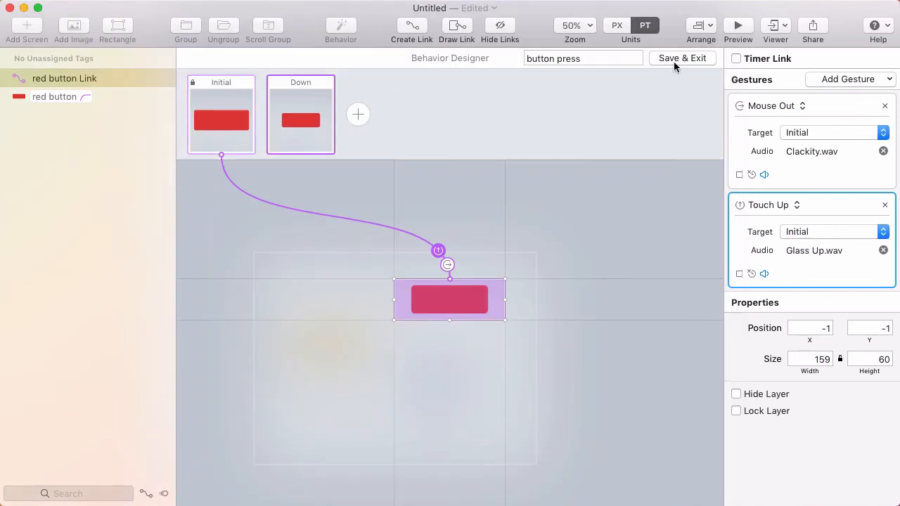
- Save the 'button press' behavior and exit the Behavior Designer
left_click(682, 58)
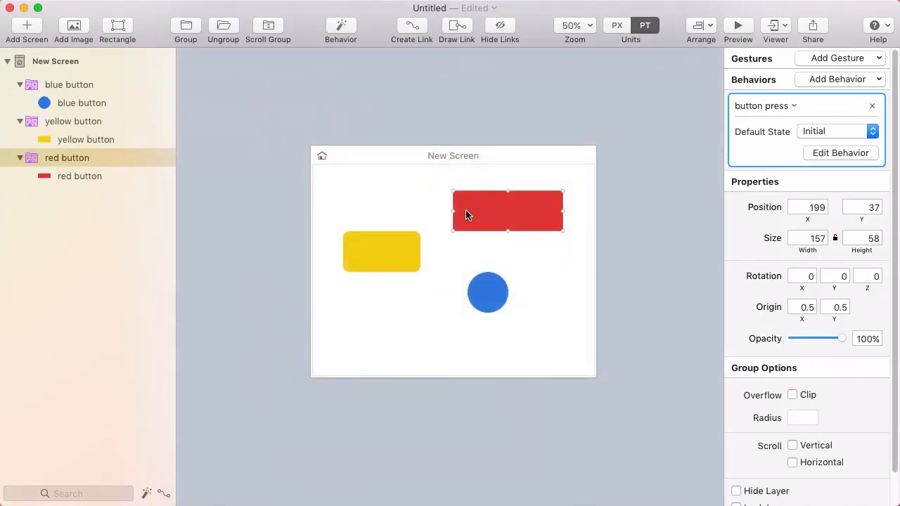
mouse_move(473, 212)
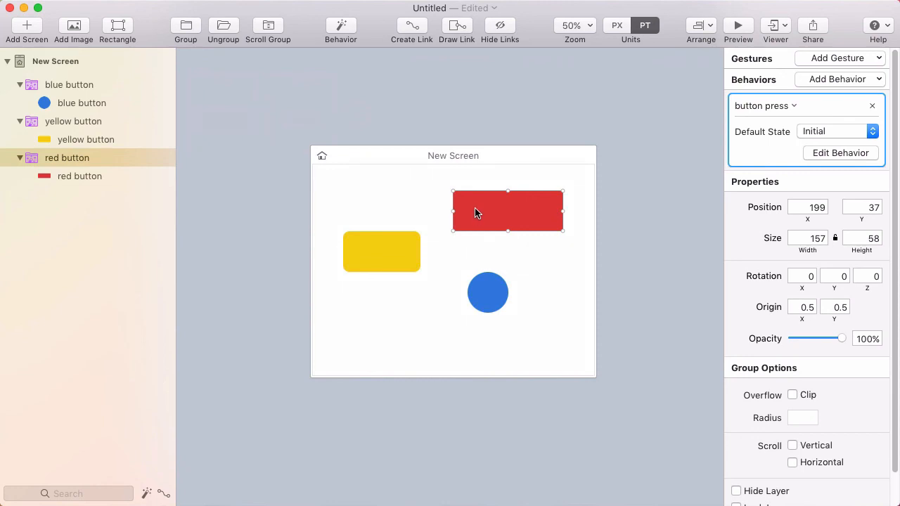
mouse_move(480, 211)
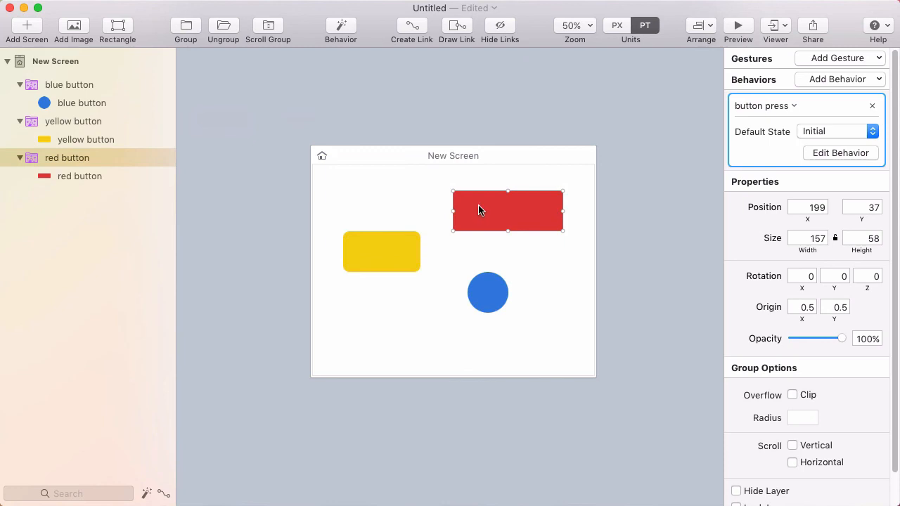